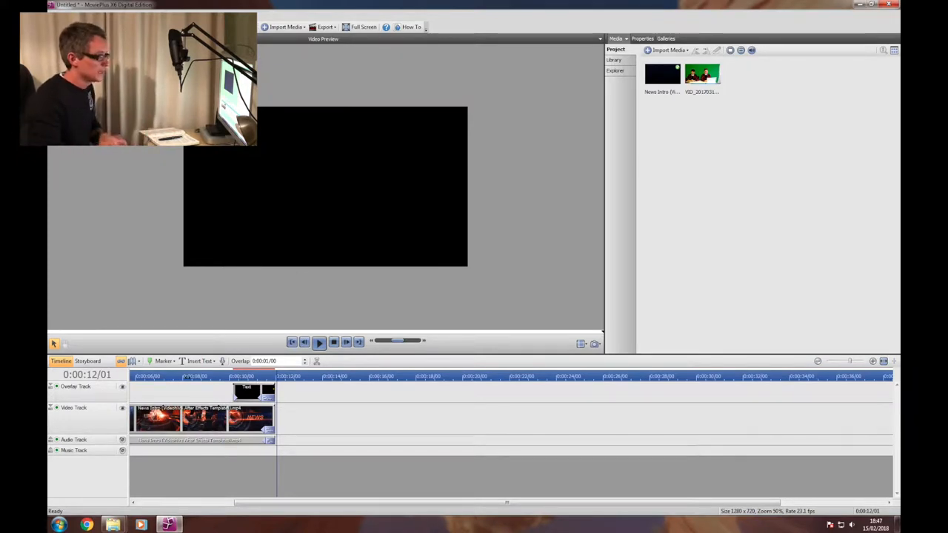
mouse_move(701, 74)
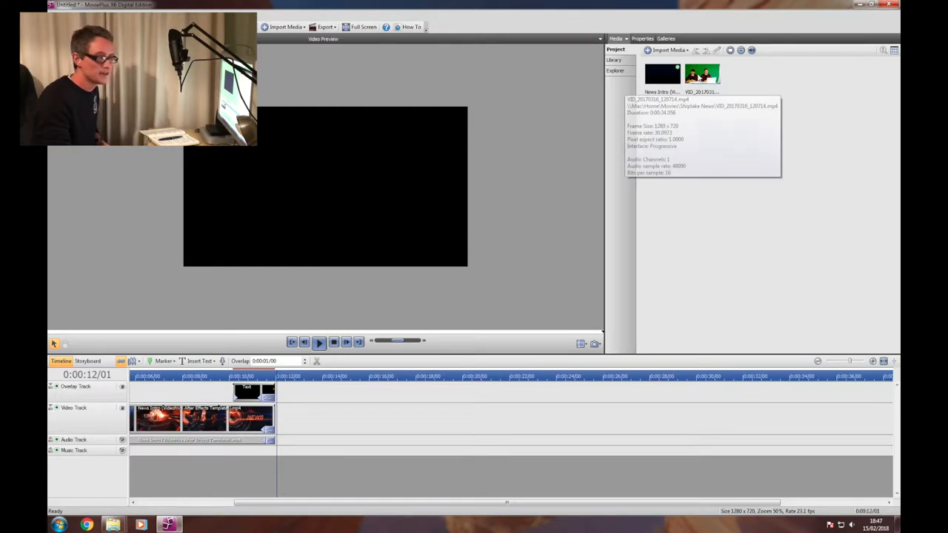
mouse_move(753, 81)
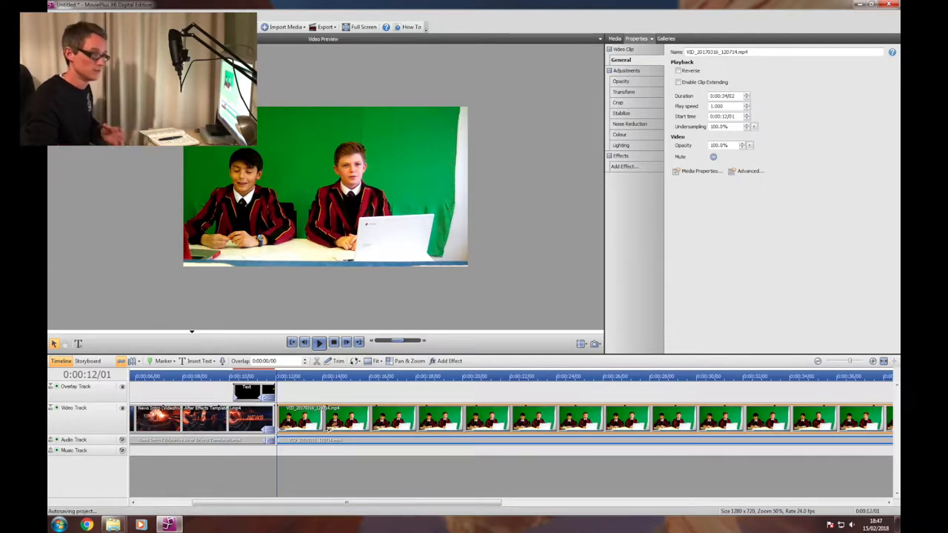
left_click(318, 342)
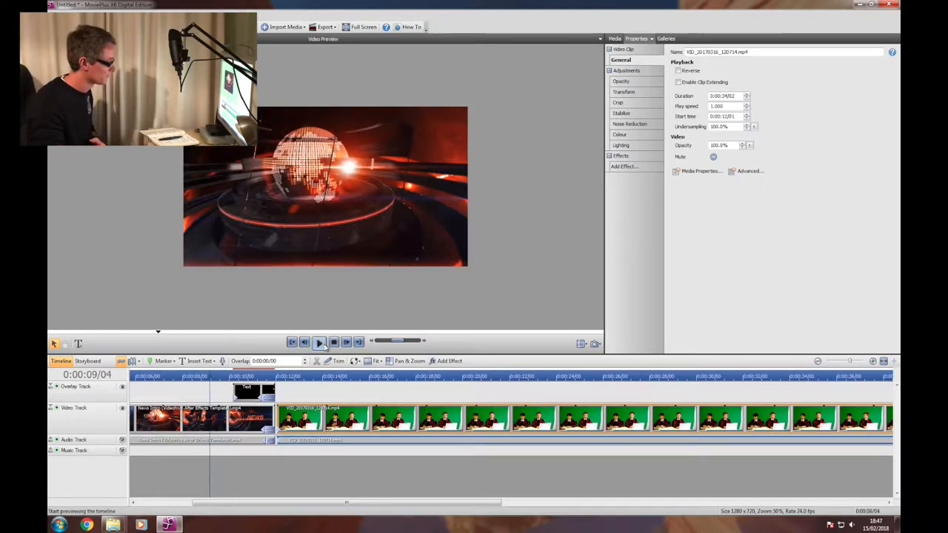
left_click(320, 341)
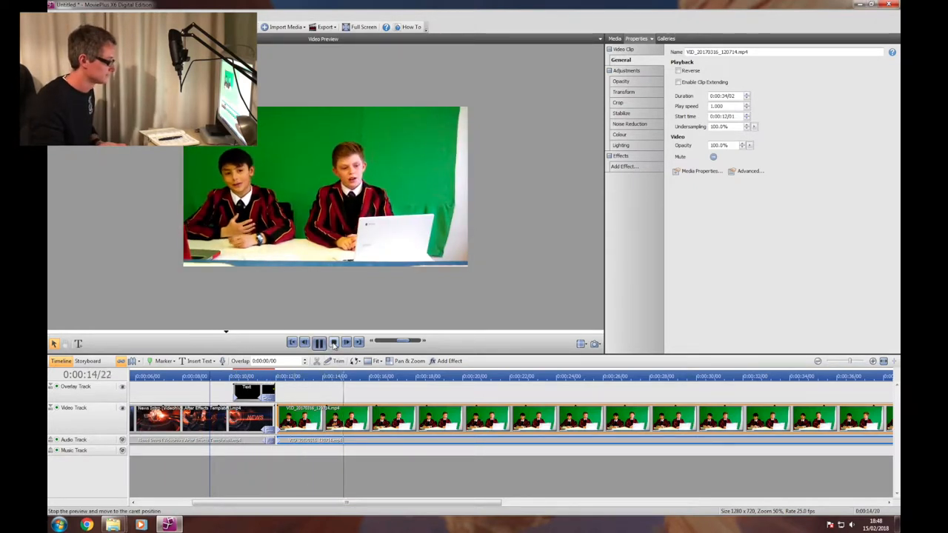
left_click(333, 341)
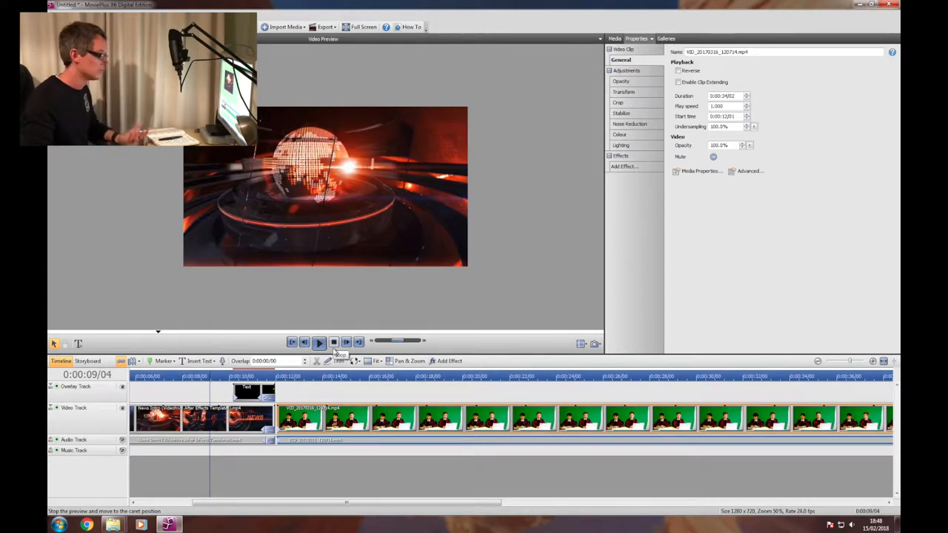
left_click(333, 342)
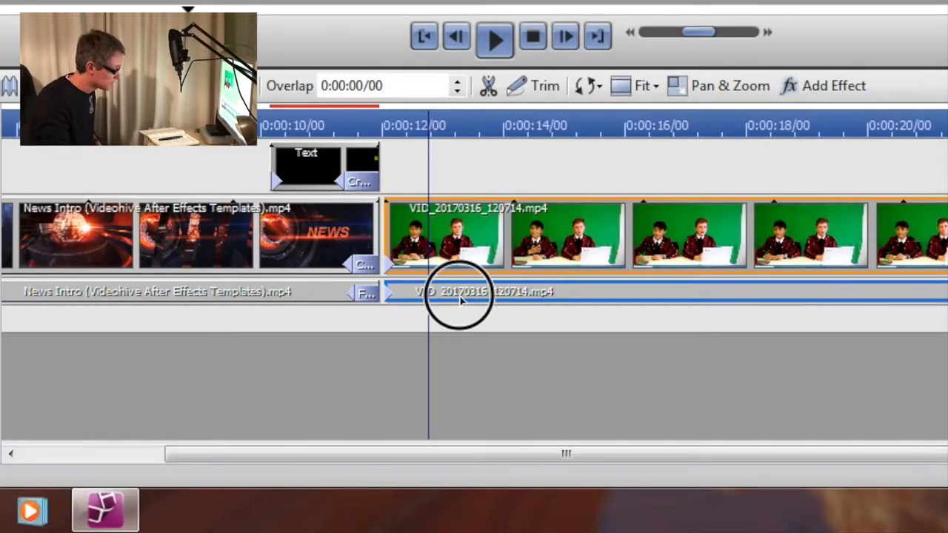
Step: Select the studio clip's audio and show its Add Effect list in the Properties pane
left_click(460, 291)
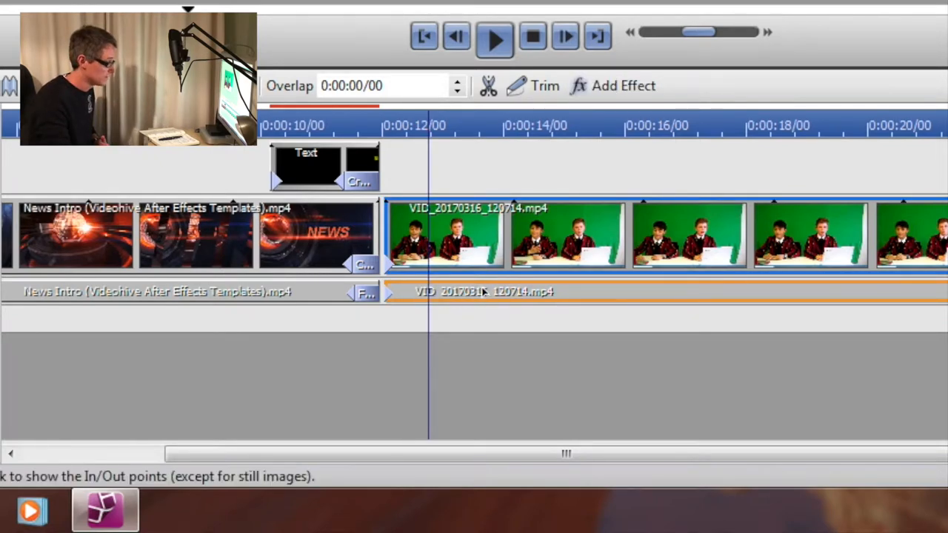
left_click(362, 52)
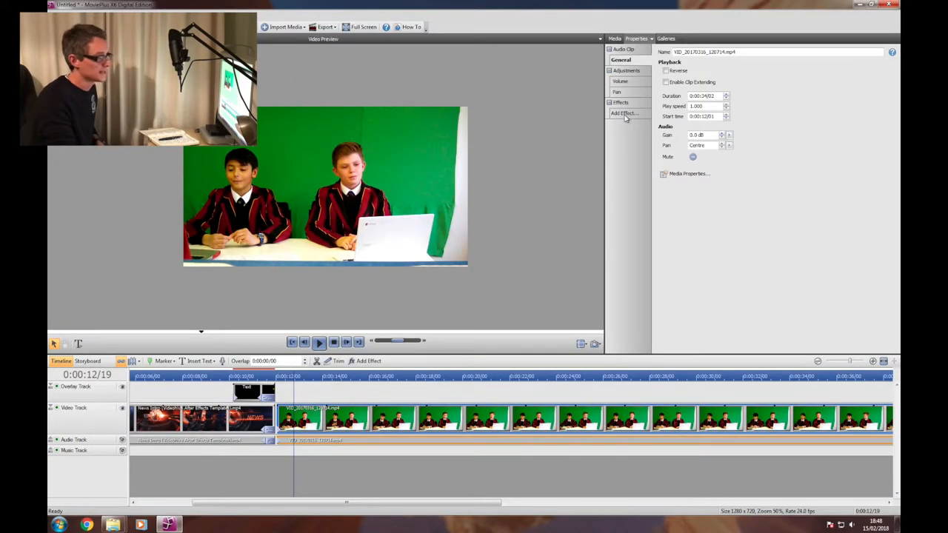
left_click(625, 113)
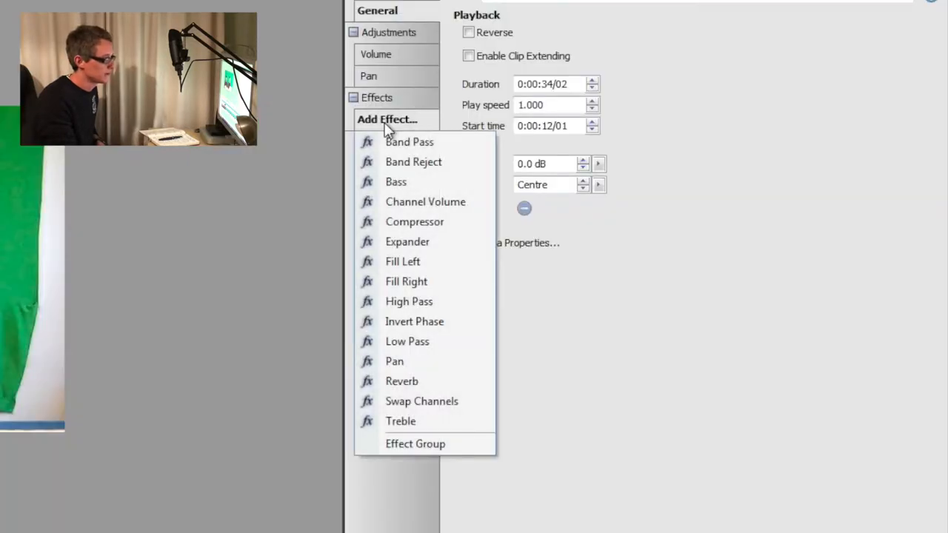
mouse_move(474, 222)
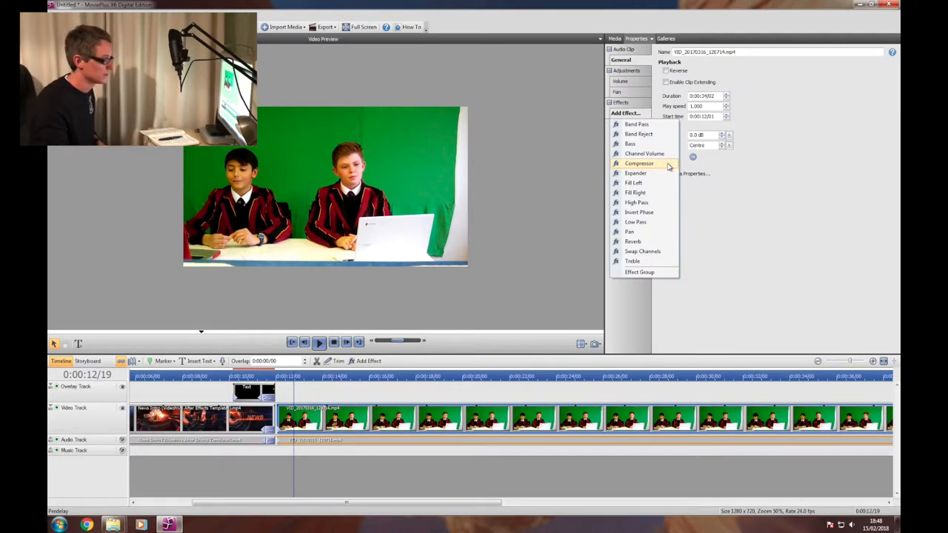
Step: Add a Compressor: threshold -40 dB, attack 0.10 ms, release 10 ms, output gain 20 dB
left_click(639, 162)
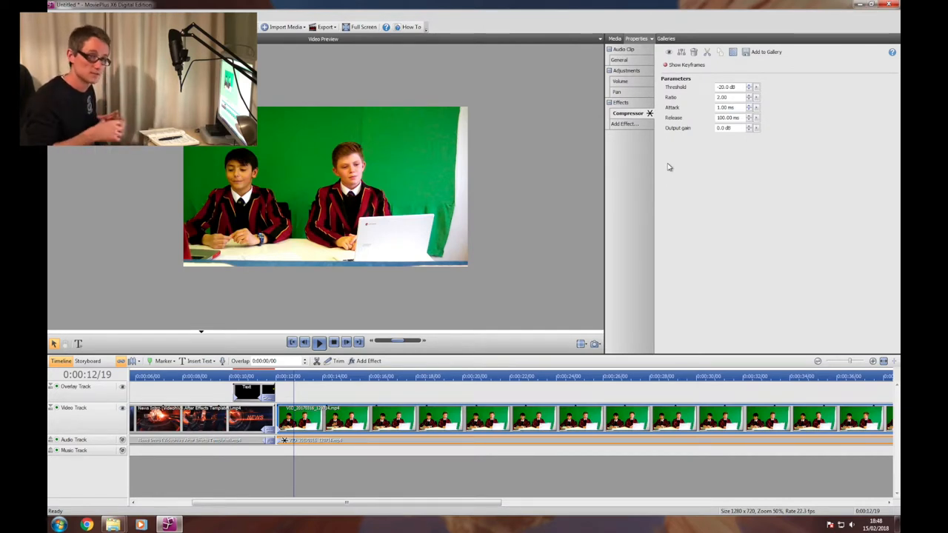
mouse_move(697, 180)
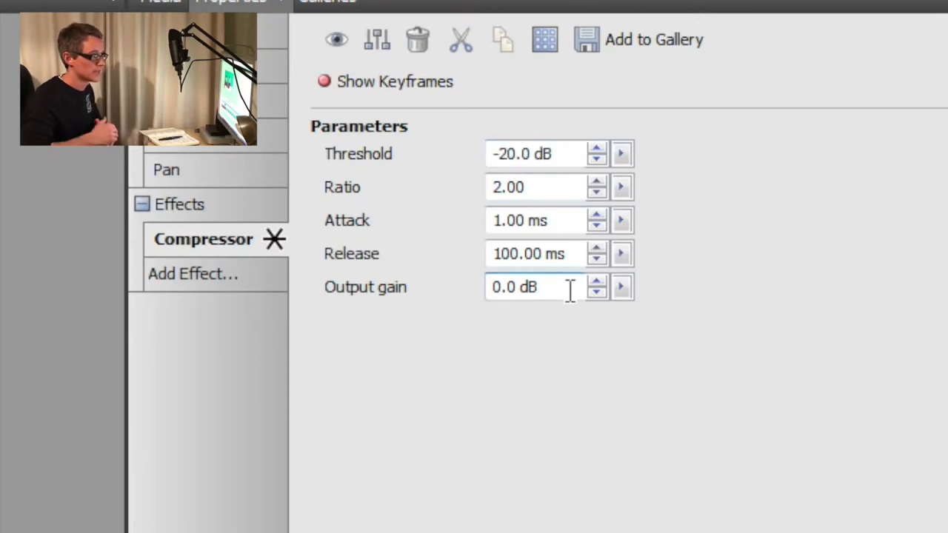
left_click(526, 286)
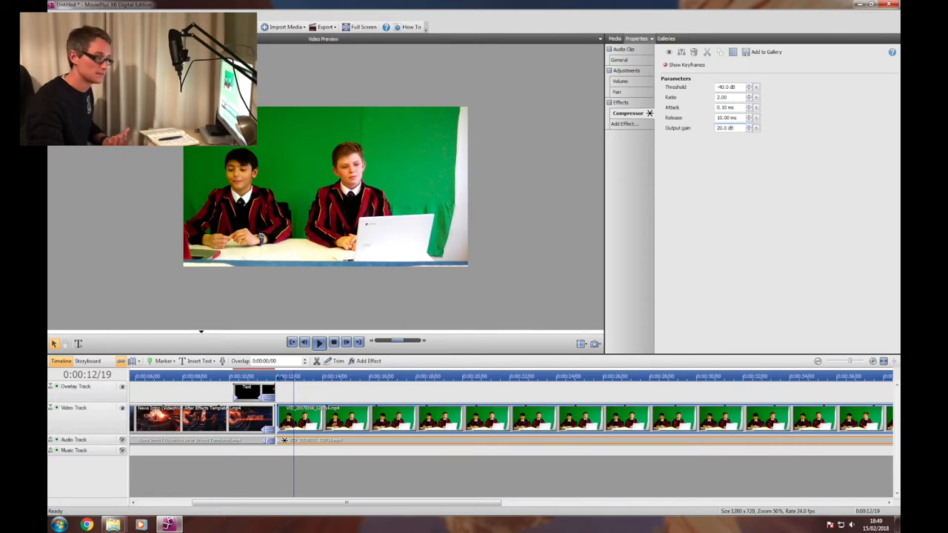
Step: Preview the compressed studio audio and raise the Compressor output gain to 24 dB
left_click(318, 342)
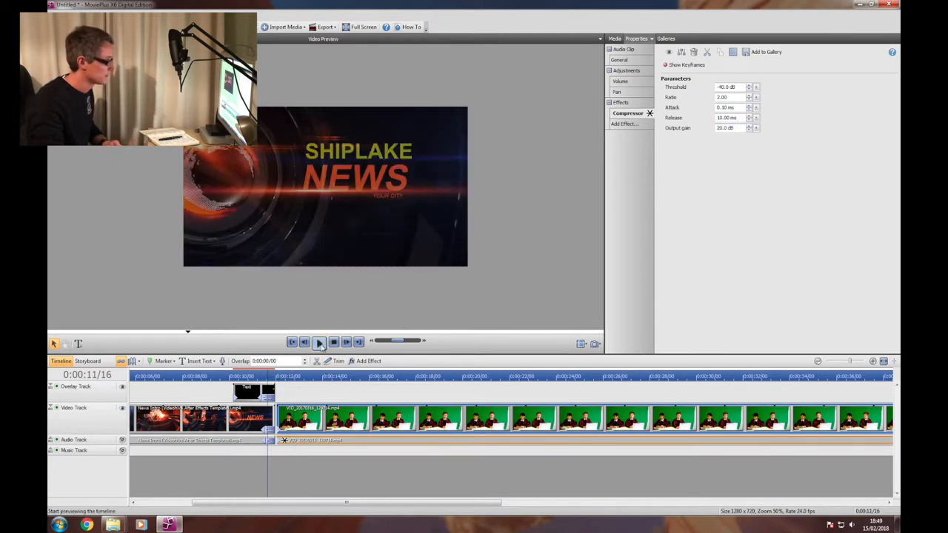
left_click(319, 341)
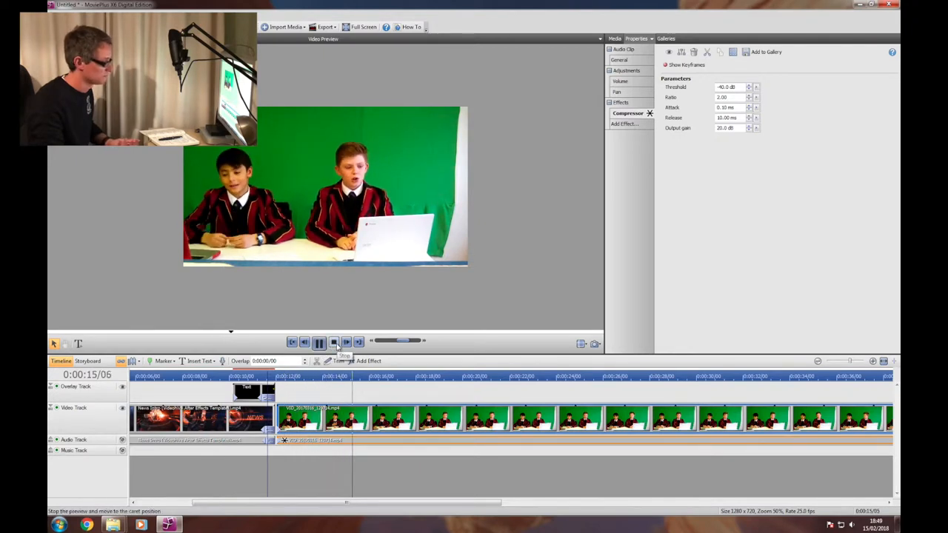
left_click(319, 342)
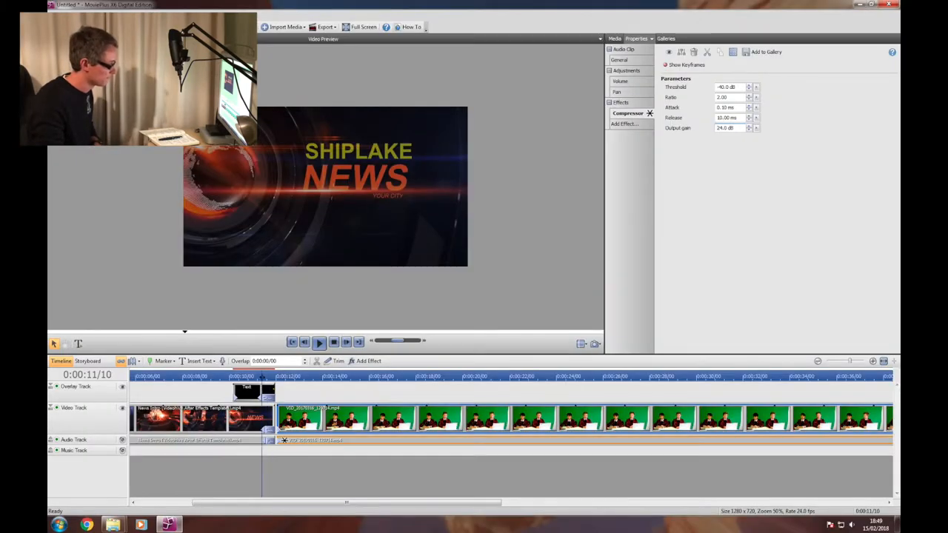
left_click(319, 341)
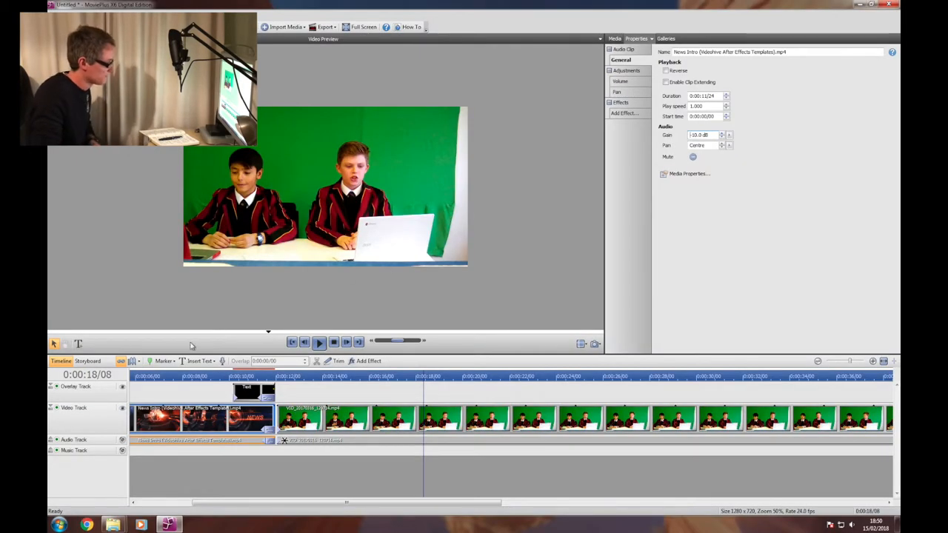
Step: Set the News Intro clip's audio gain to -5 dB to balance with the studio audio
left_click(319, 342)
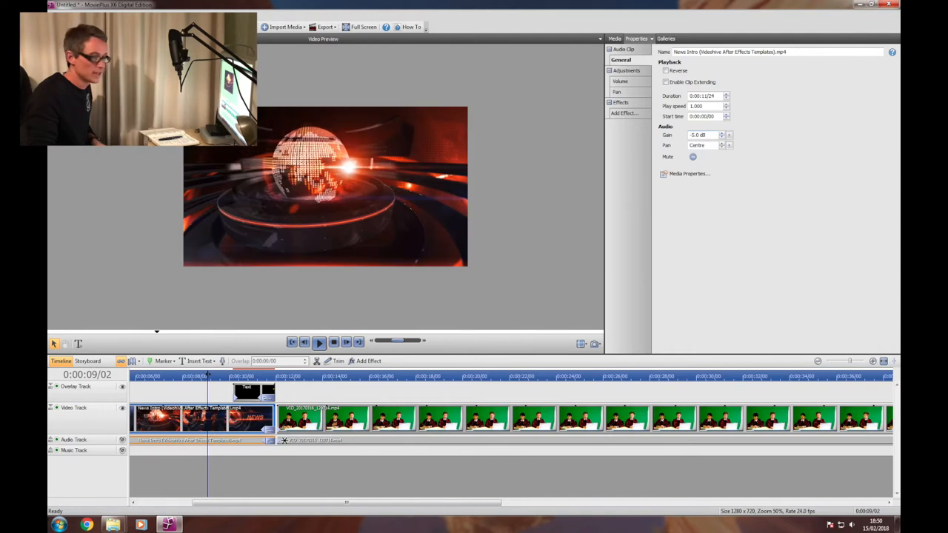
Step: Preview the balanced audio, then reselect the studio clip's audio to show its settings
left_click(319, 342)
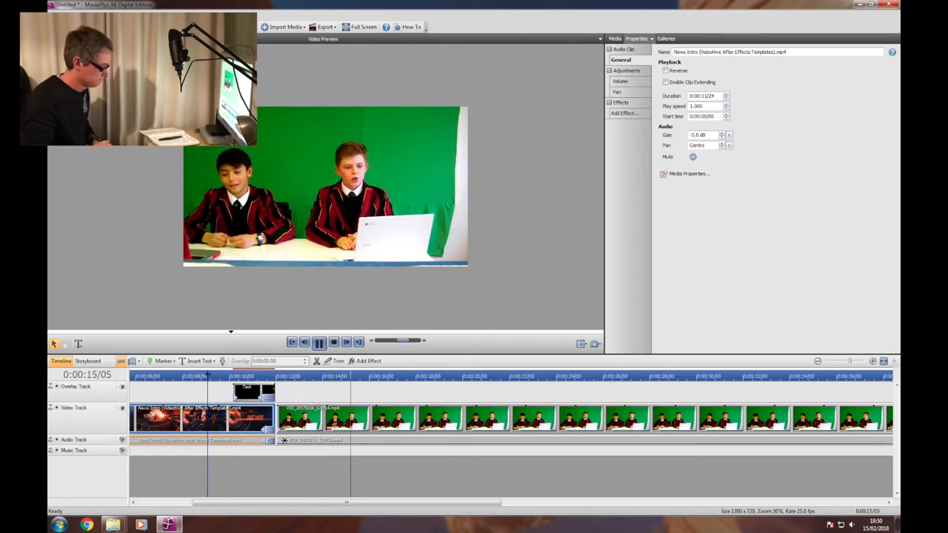
left_click(320, 341)
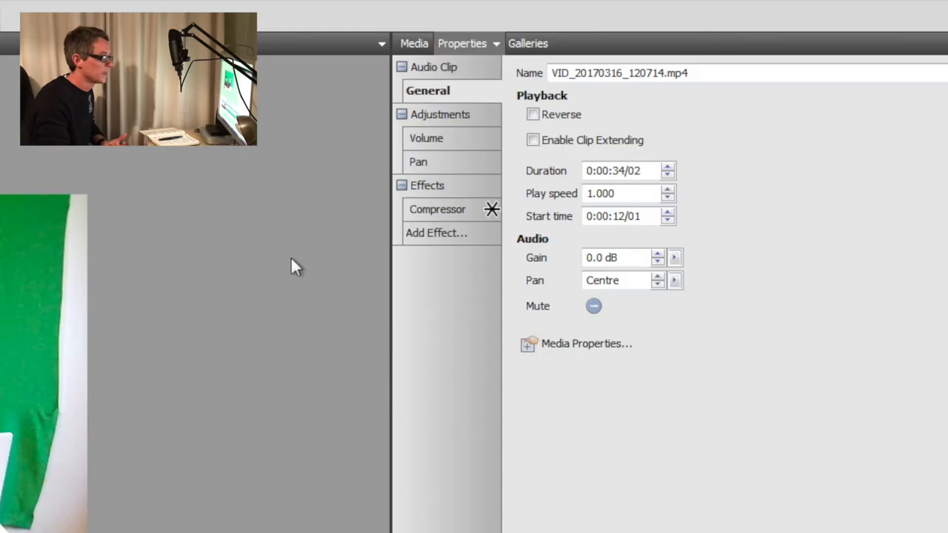
left_click(437, 233)
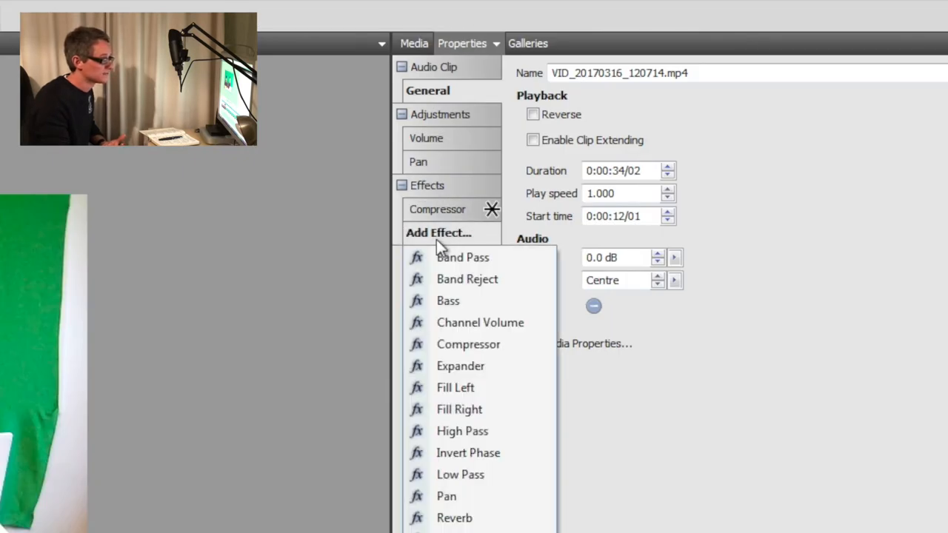
mouse_move(468, 344)
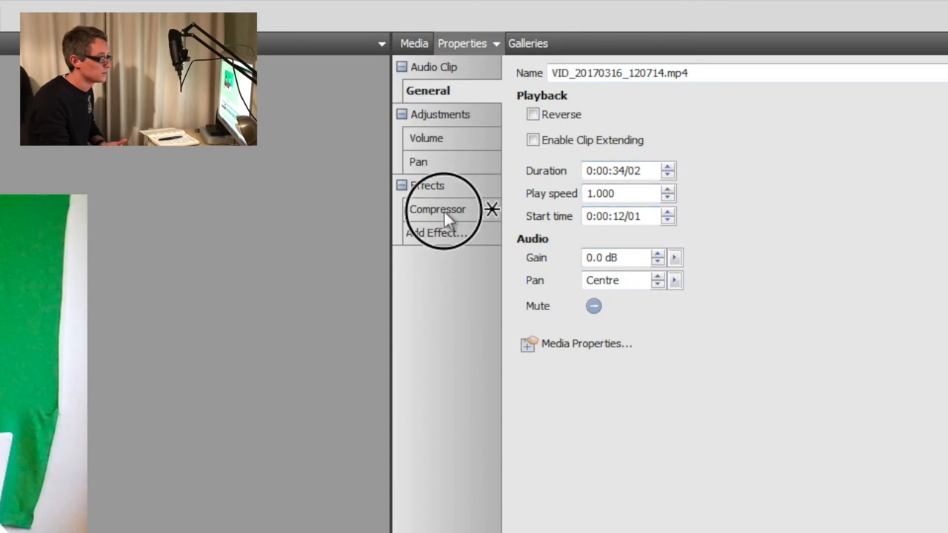
left_click(437, 209)
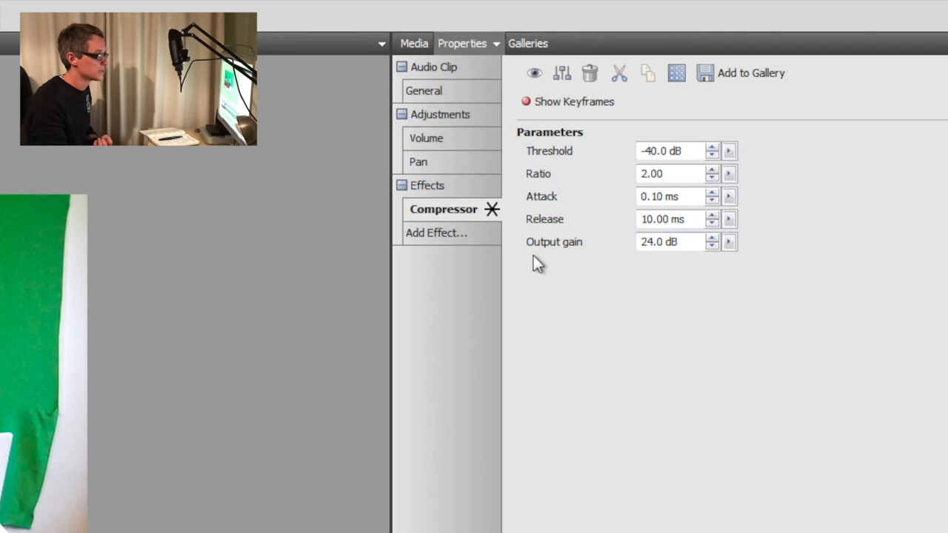
left_click(430, 138)
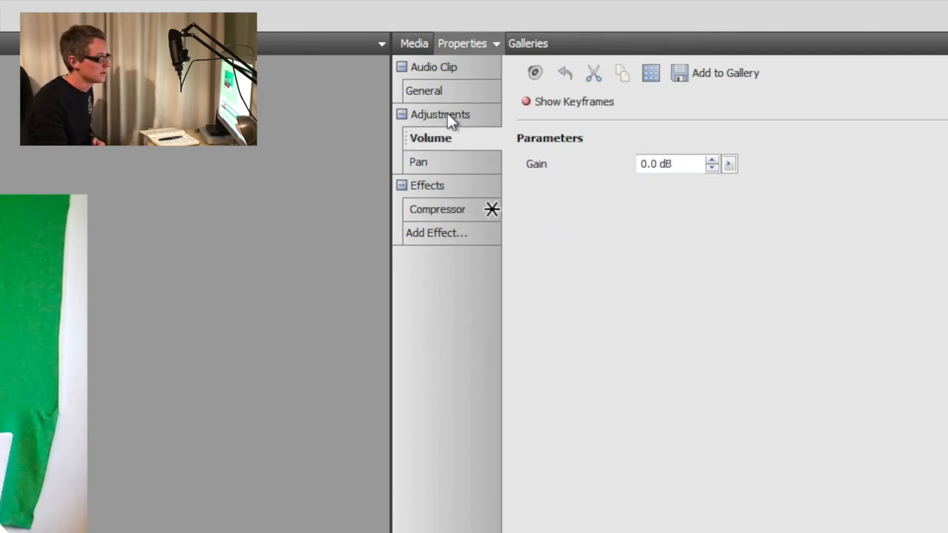
left_click(423, 90)
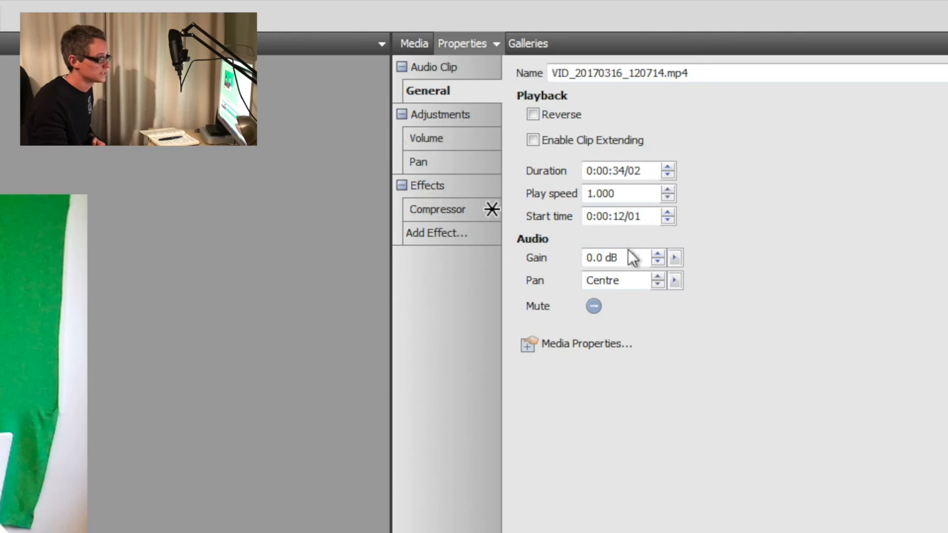